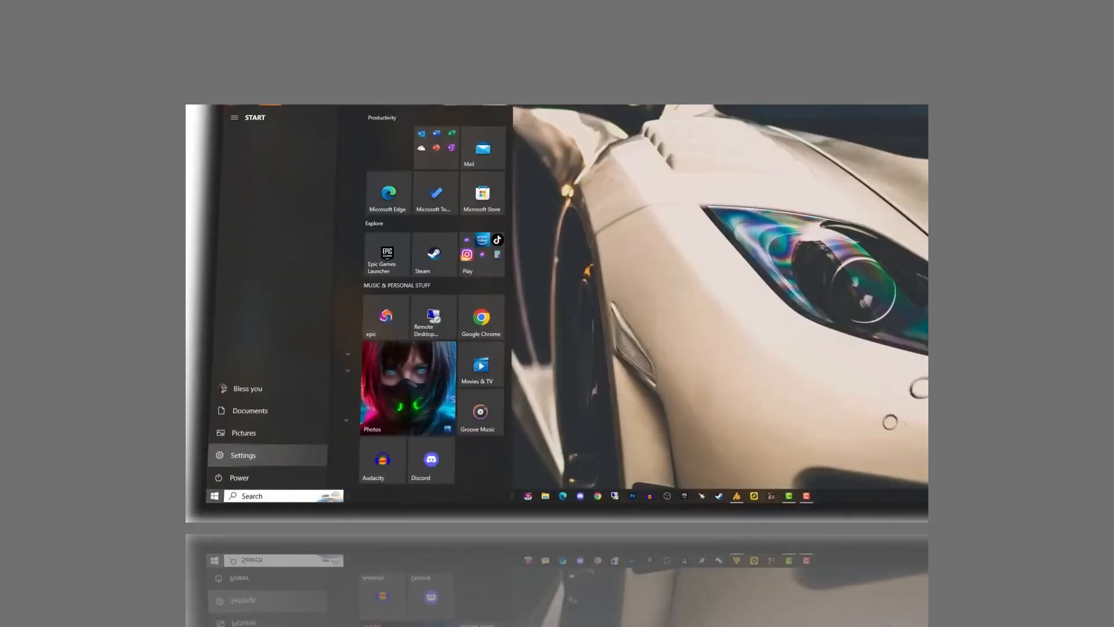
# - Open Settings to the Background apps privacy page with background apps turned off
pyautogui.click(243, 455)
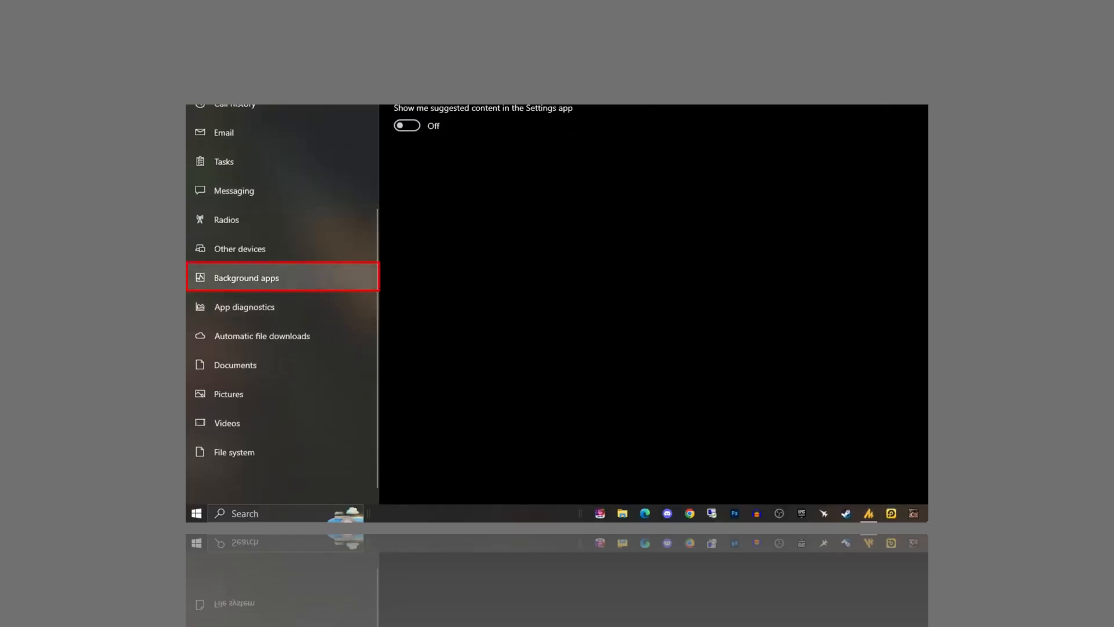
pyautogui.click(247, 277)
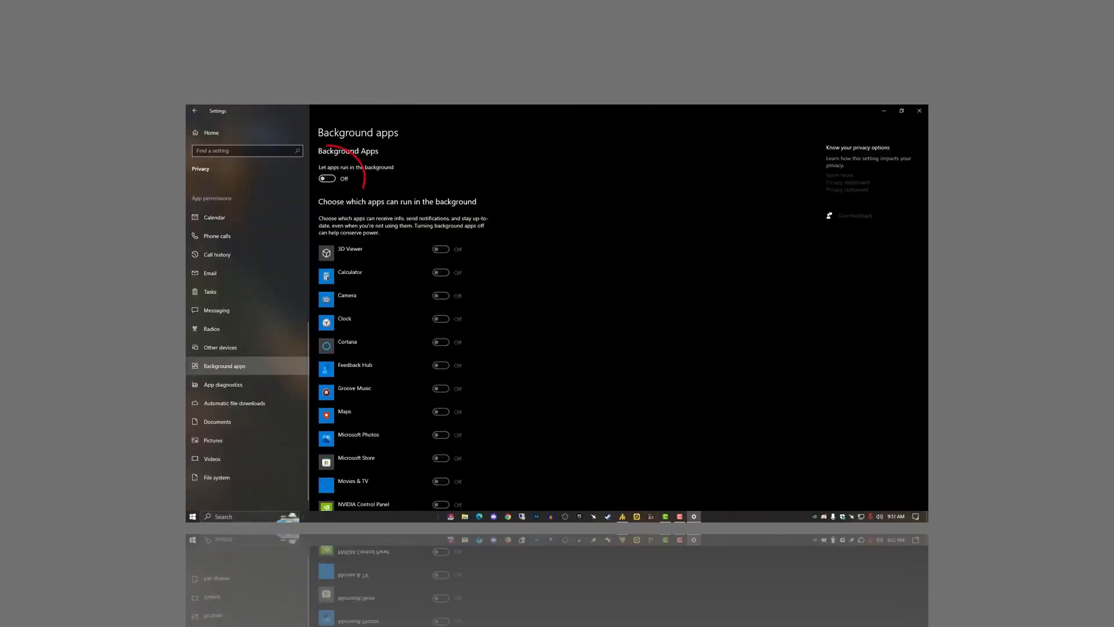
pyautogui.scroll(-3)
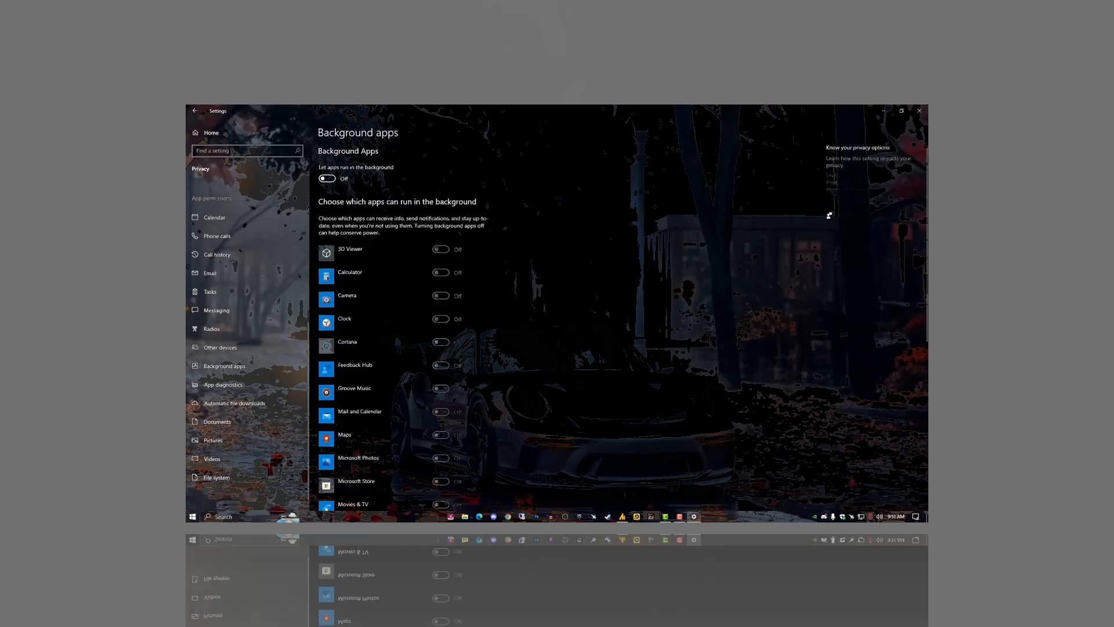
pyautogui.click(918, 110)
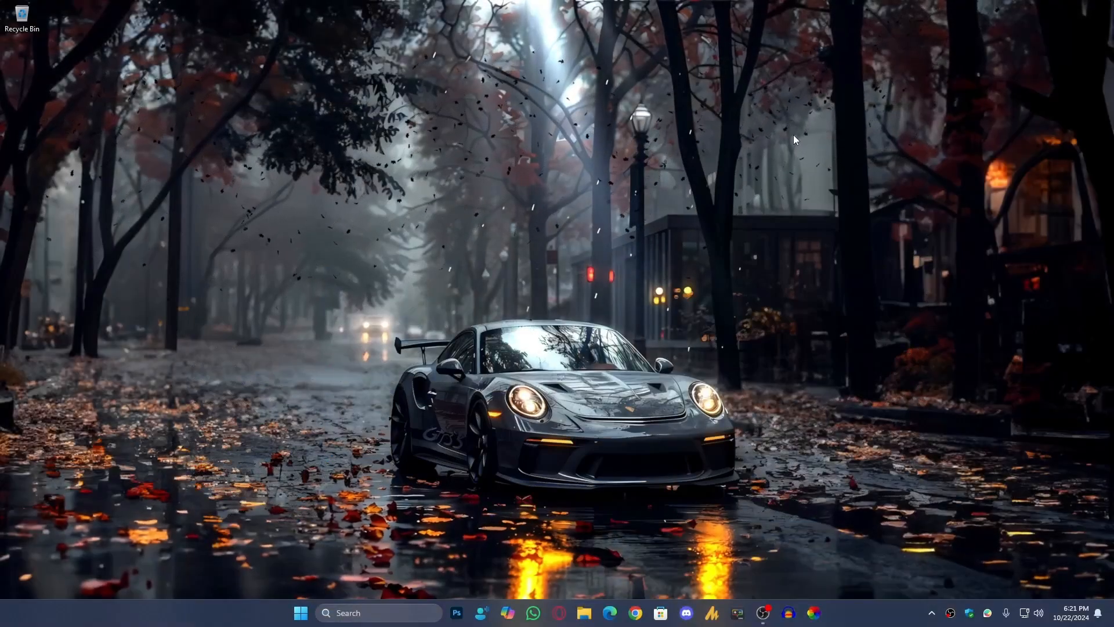
# - Browse Windows 11 Privacy & security settings, then launch gpedit.msc
pyautogui.click(300, 613)
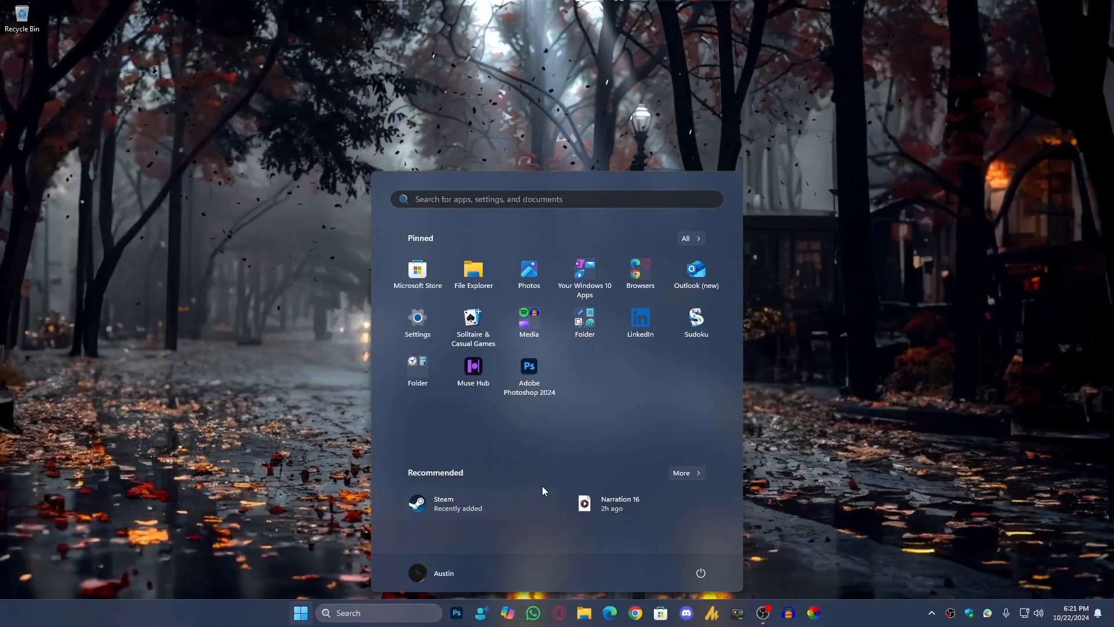
pyautogui.click(418, 317)
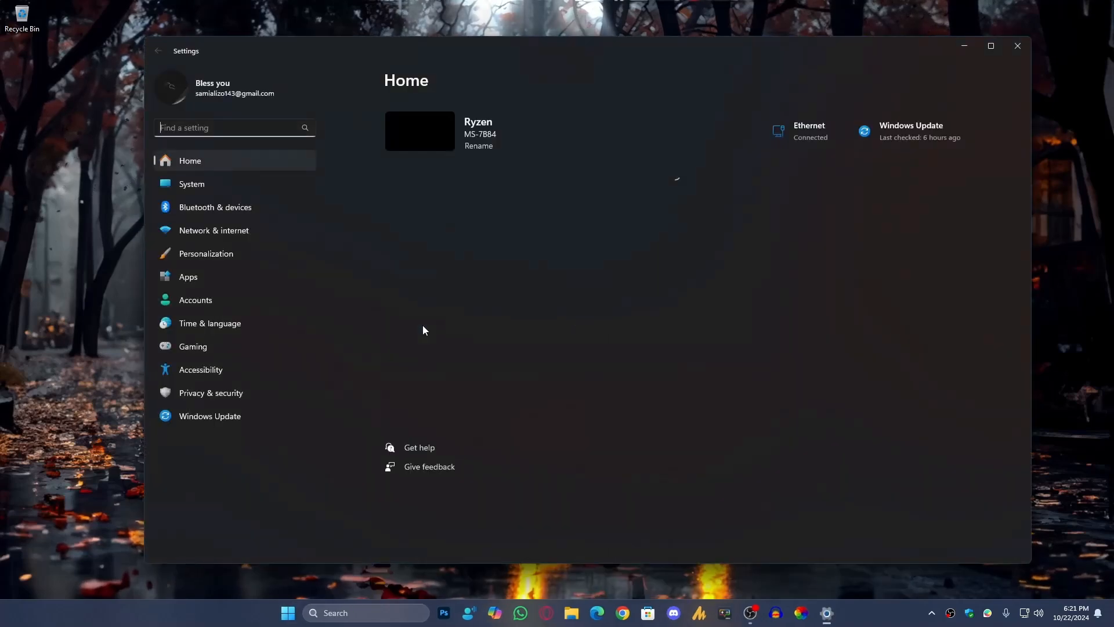
pyautogui.click(210, 392)
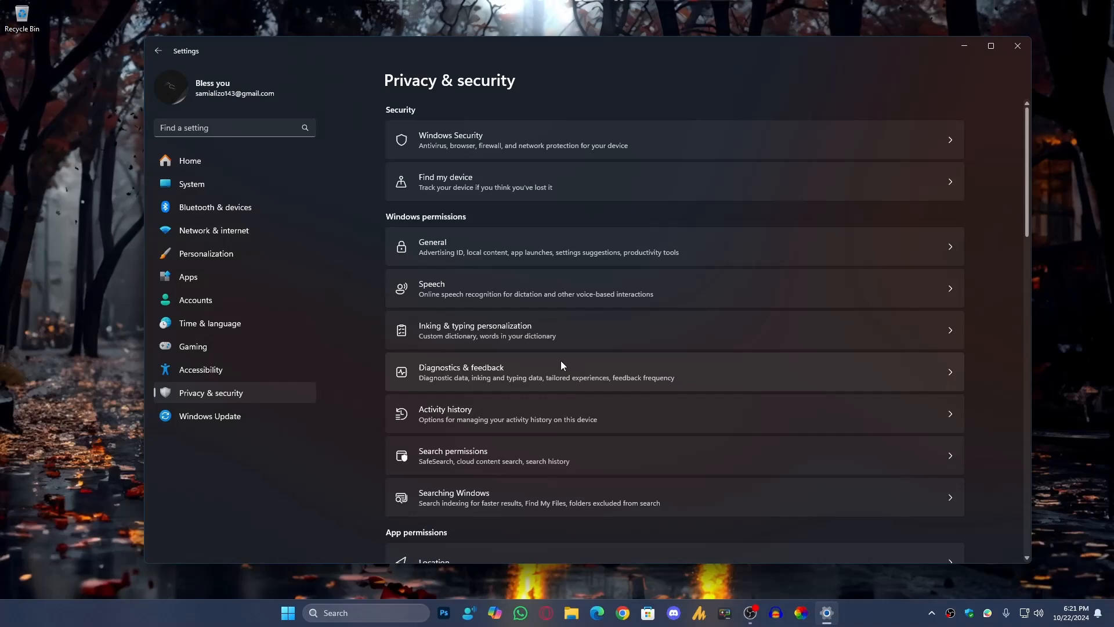
pyautogui.moveTo(536, 378)
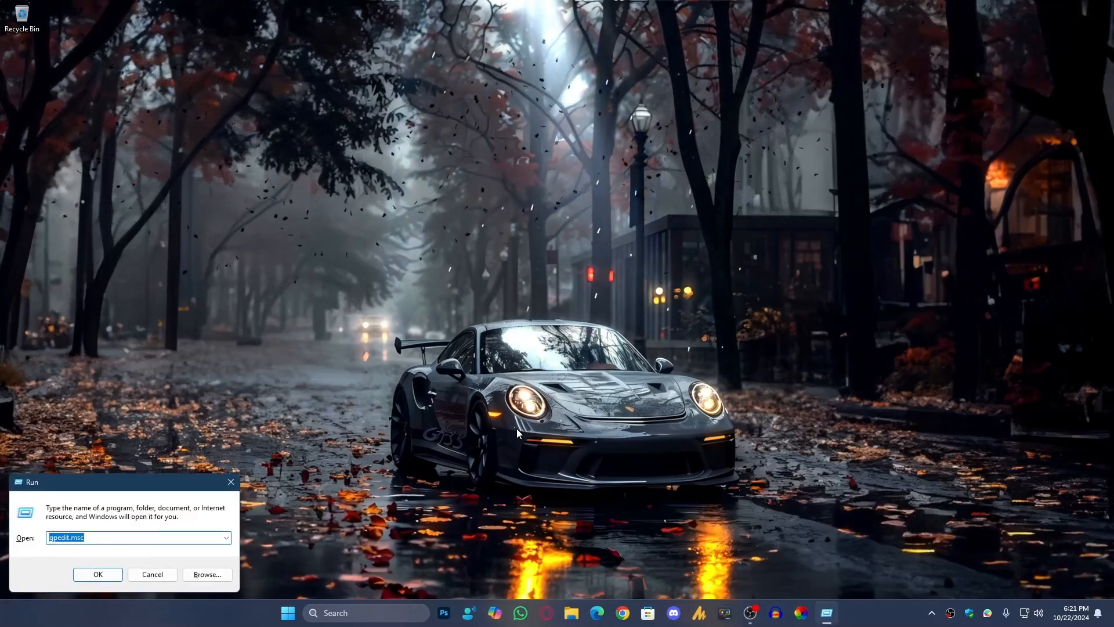
pyautogui.click(97, 574)
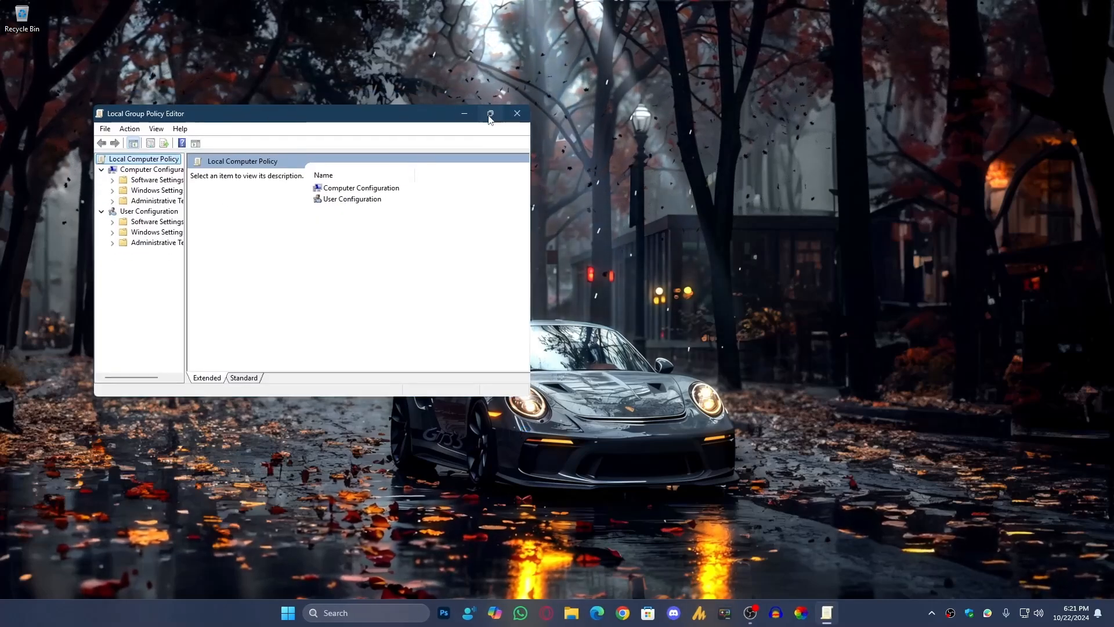
# - Maximize the editor and select 'Let Windows apps run in the background' under App Privacy
pyautogui.click(490, 114)
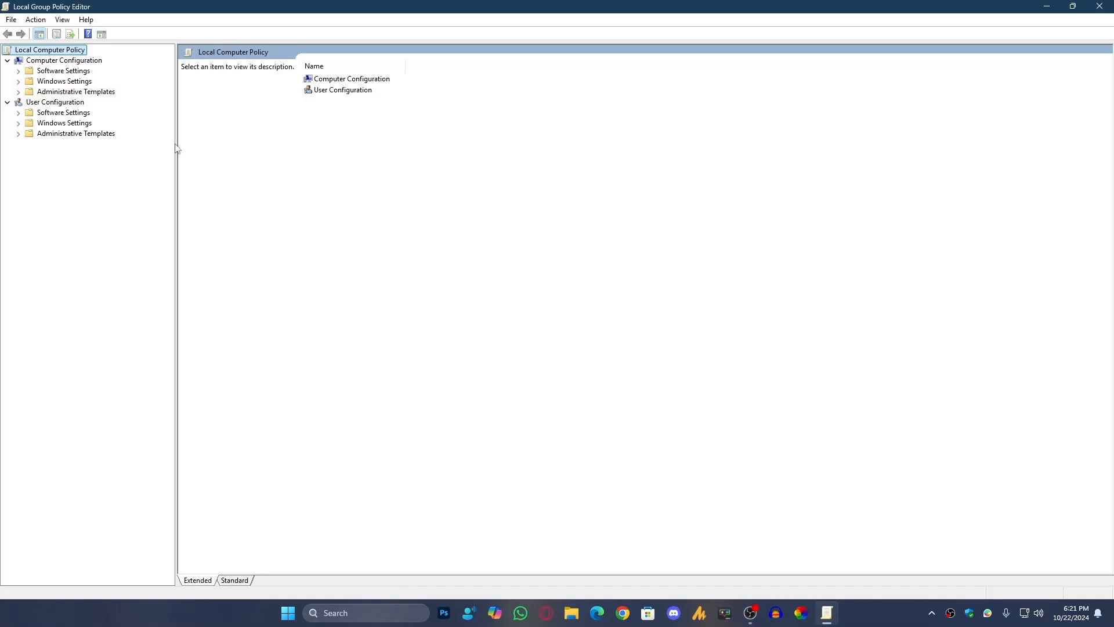
pyautogui.moveTo(52, 98)
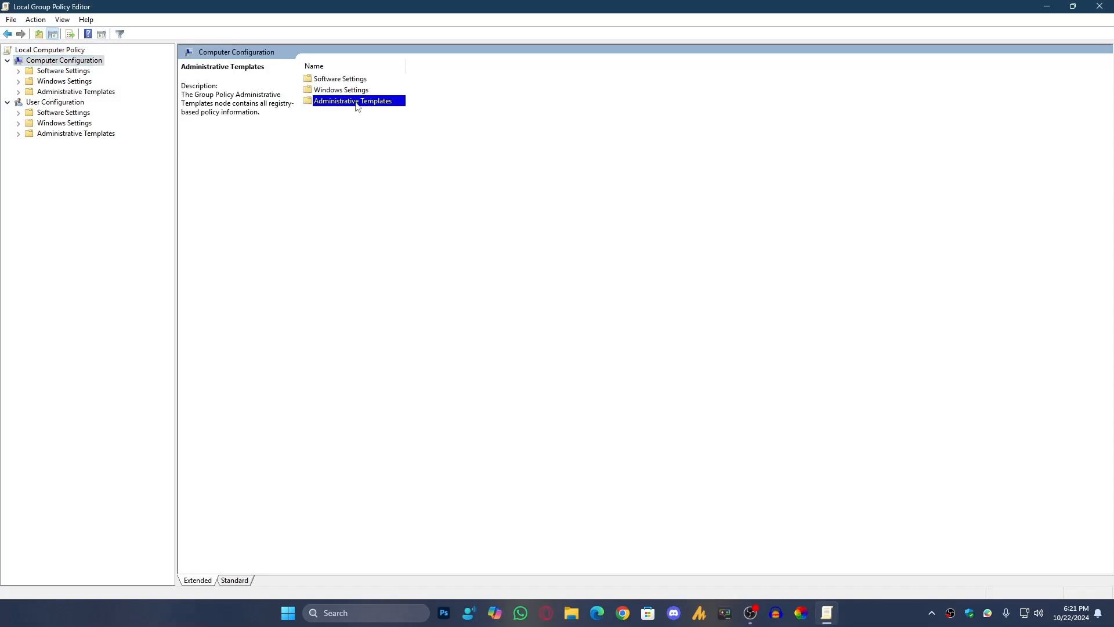
pyautogui.doubleClick(353, 100)
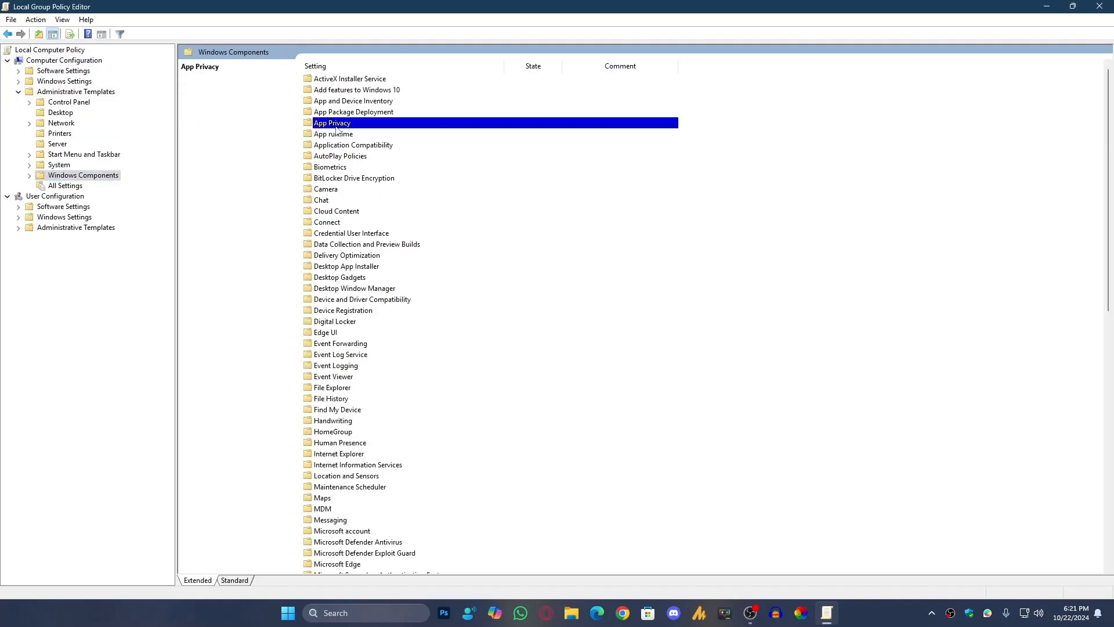
pyautogui.doubleClick(331, 122)
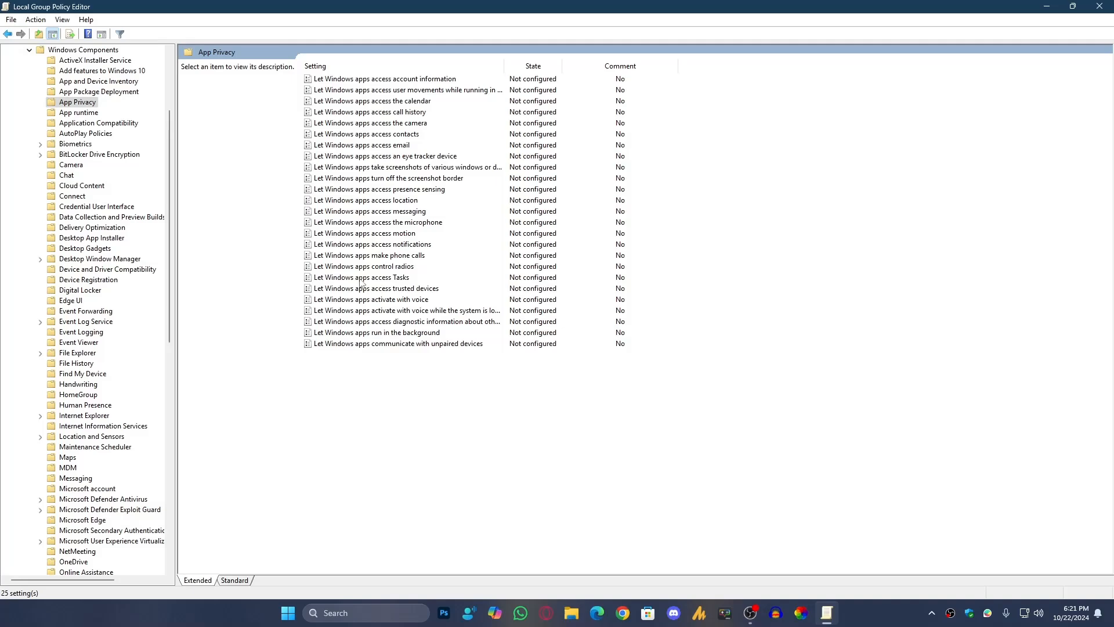
pyautogui.click(376, 332)
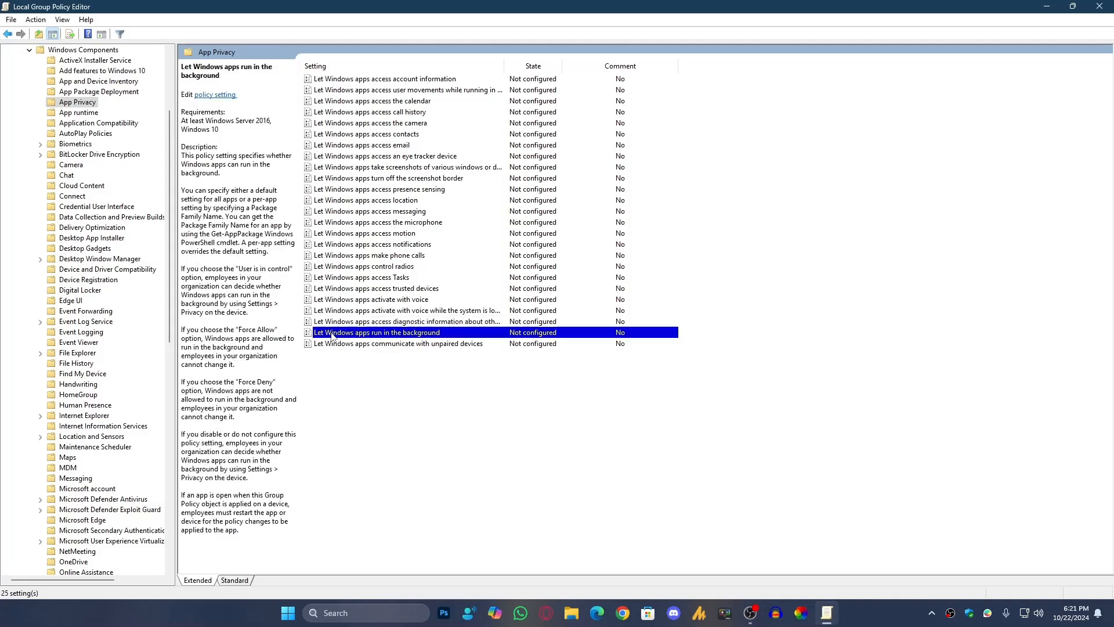
# - Enable 'Let Windows apps run in the background' and apply the change
pyautogui.doubleClick(377, 332)
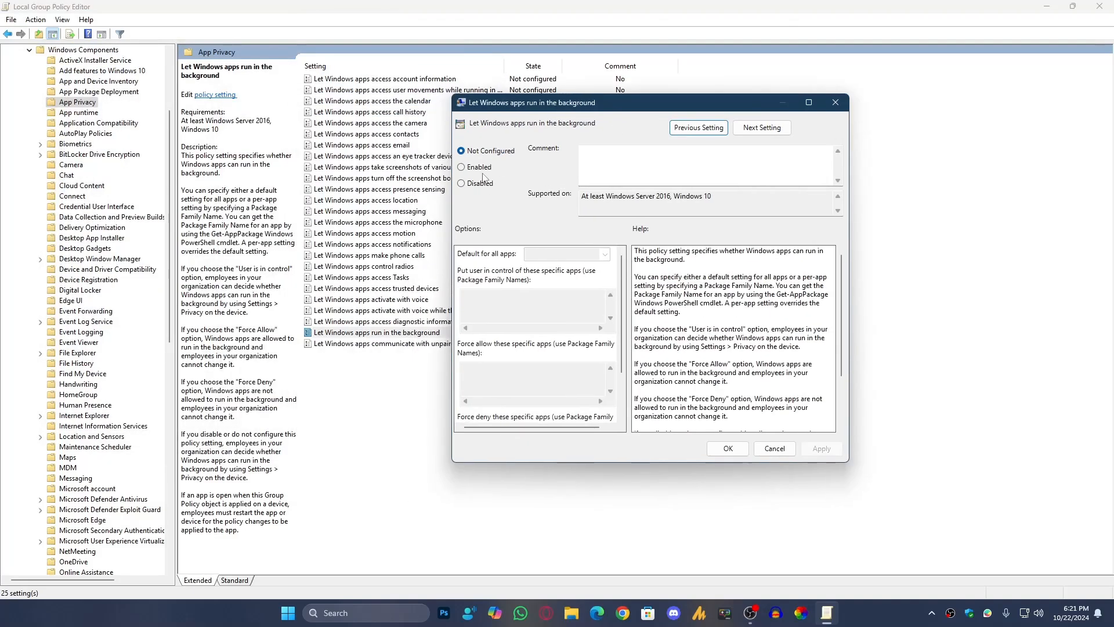
pyautogui.click(462, 184)
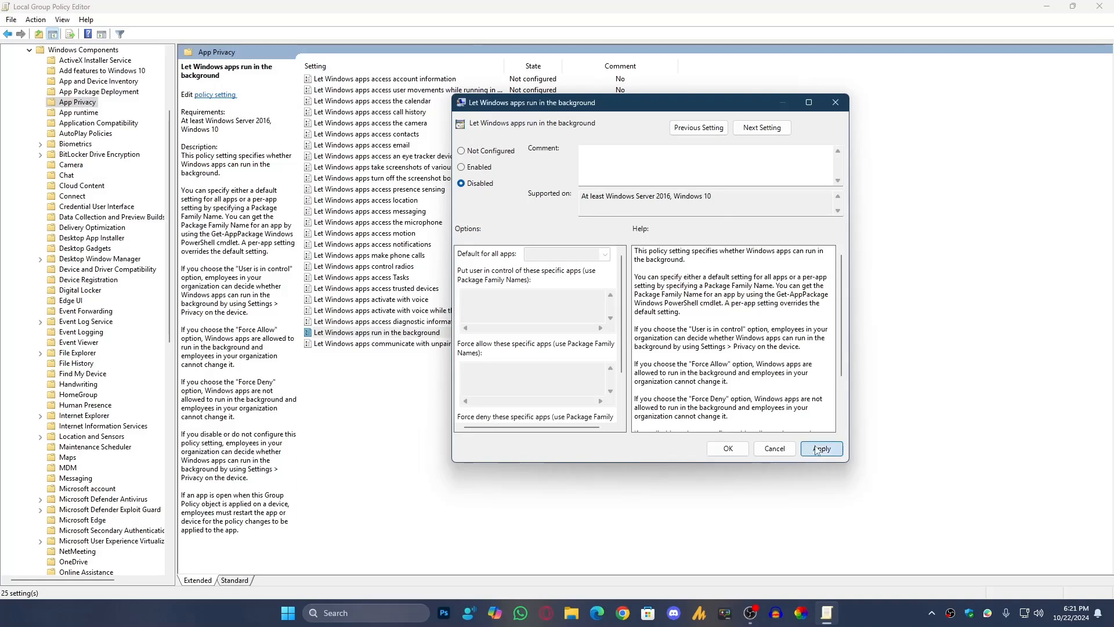
pyautogui.click(726, 449)
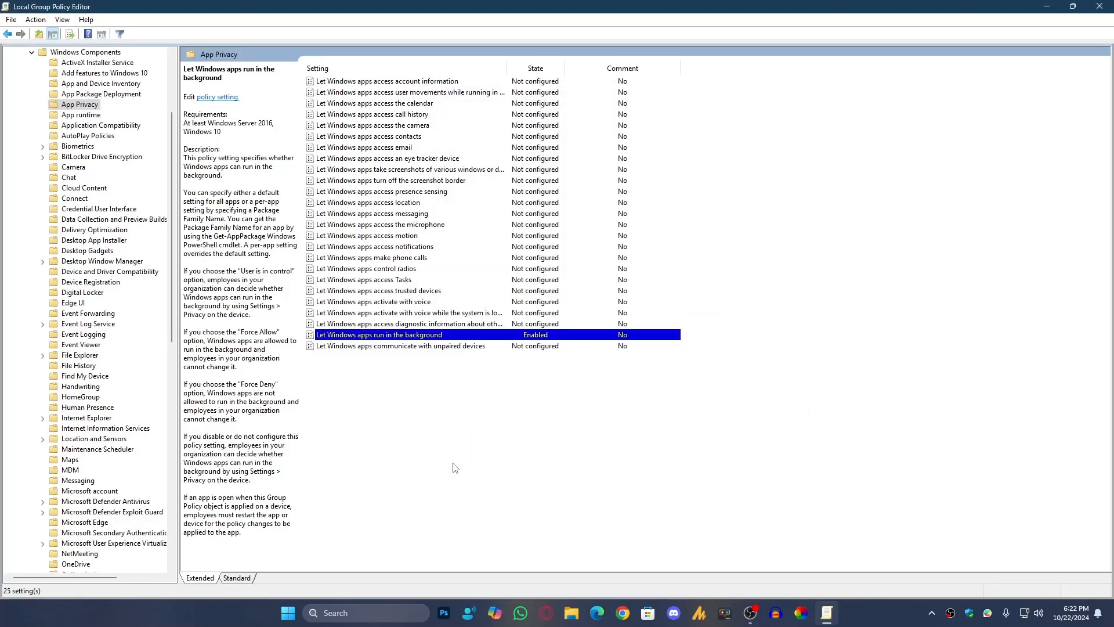